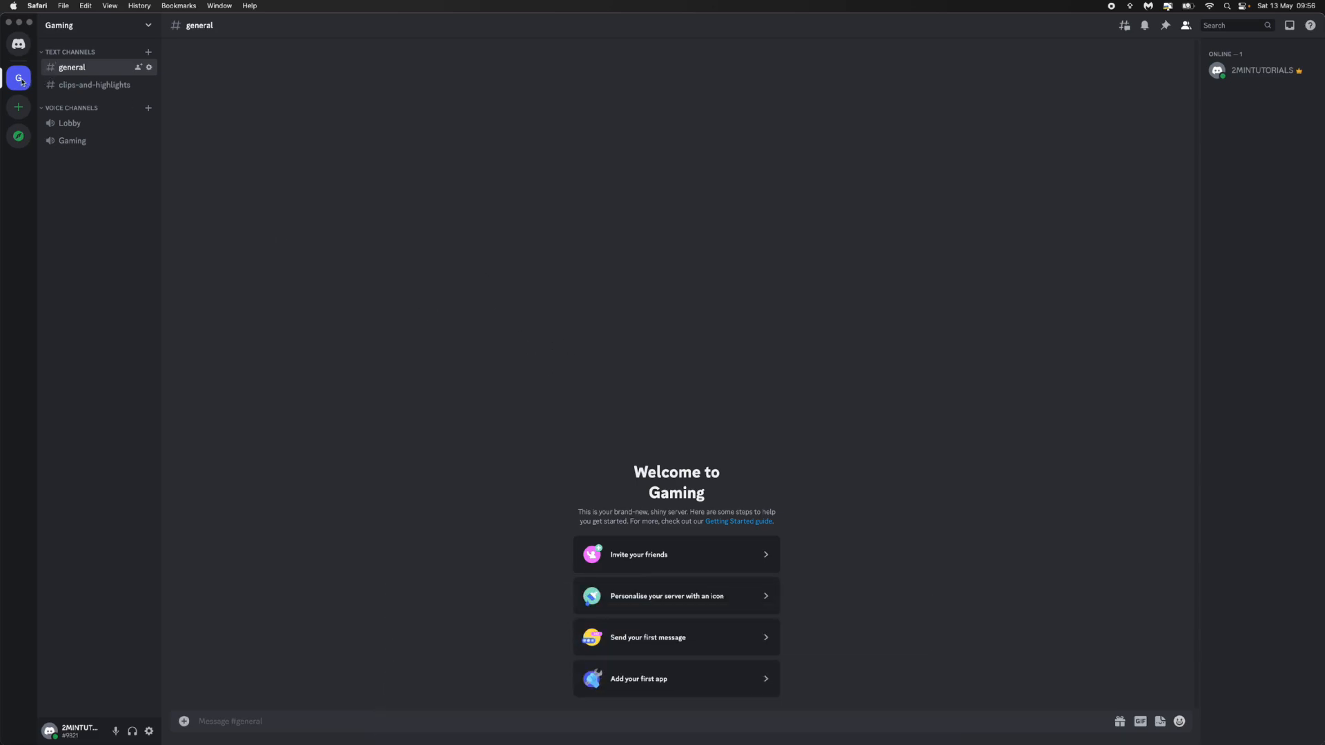
mouse_move(18, 78)
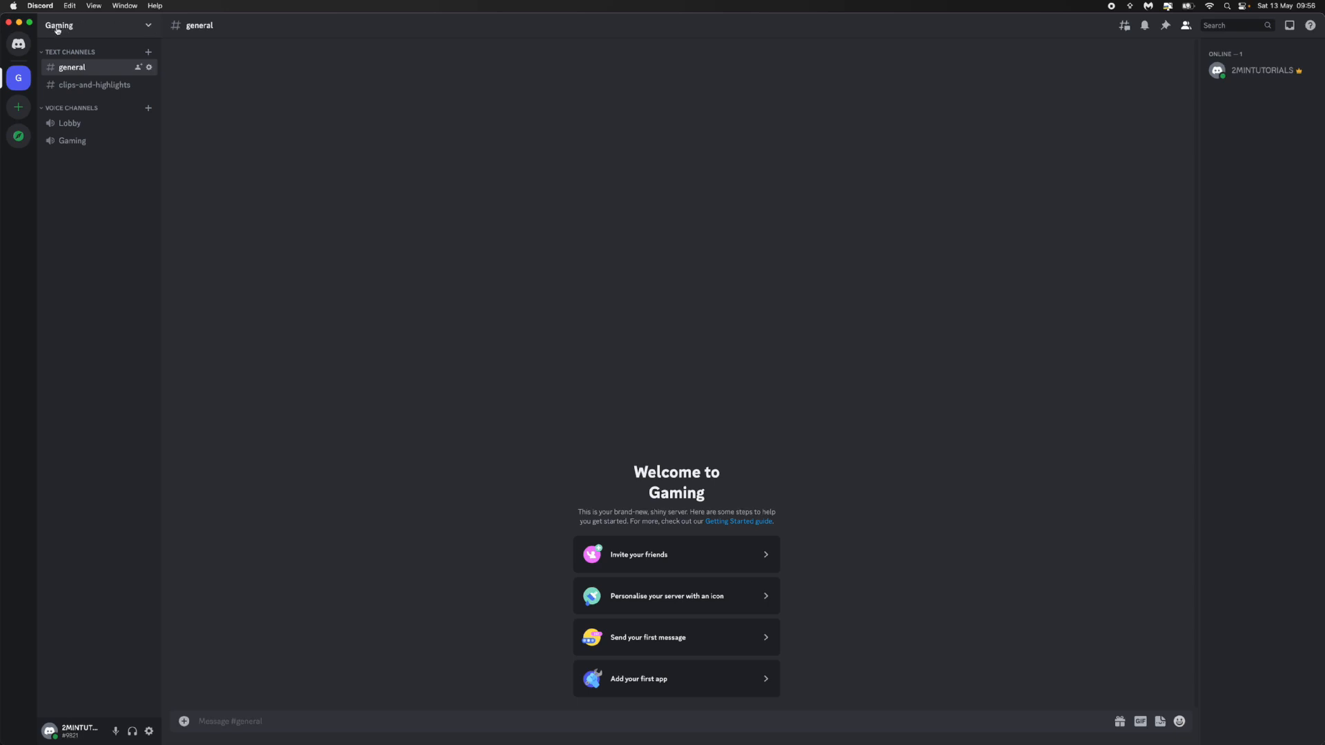
Step: Open the Gaming server's dropdown menu from the channel list header
left_click(76, 25)
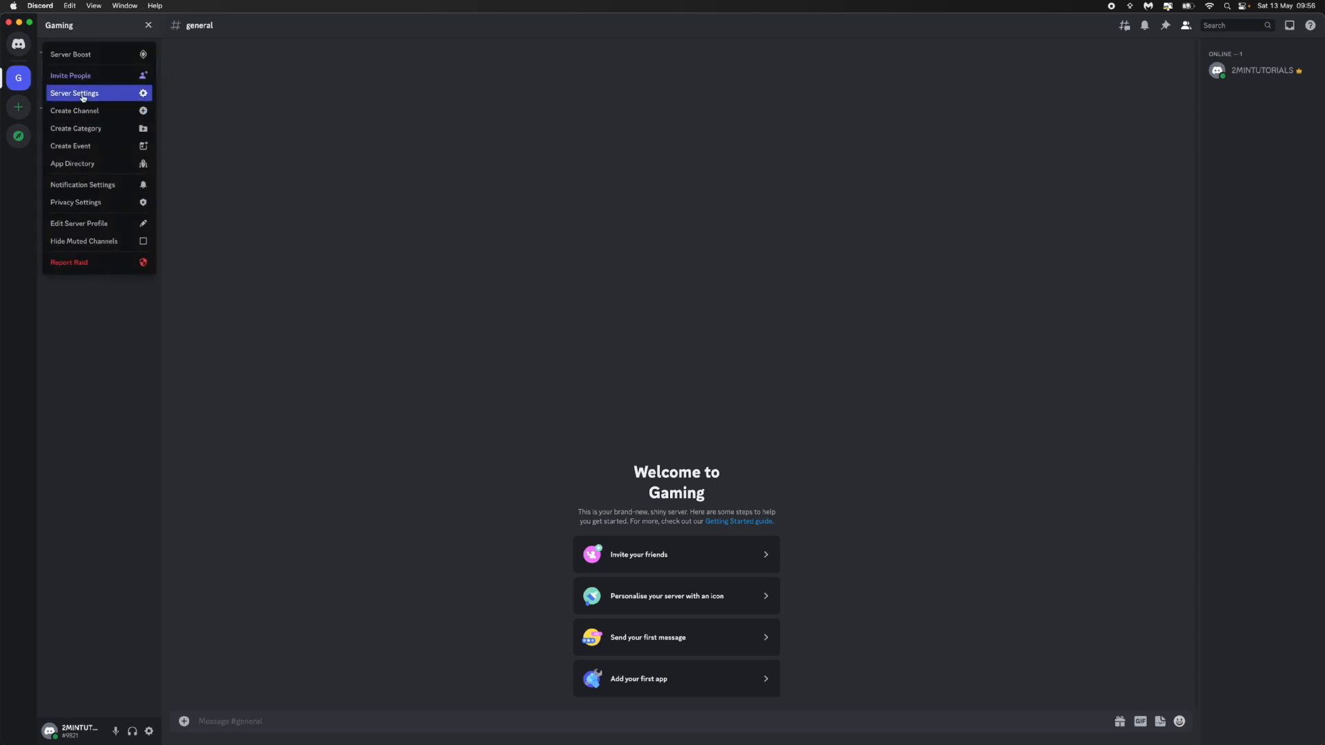
Step: Open Gaming's Server Settings on the Roles page showing the New Member role
left_click(75, 94)
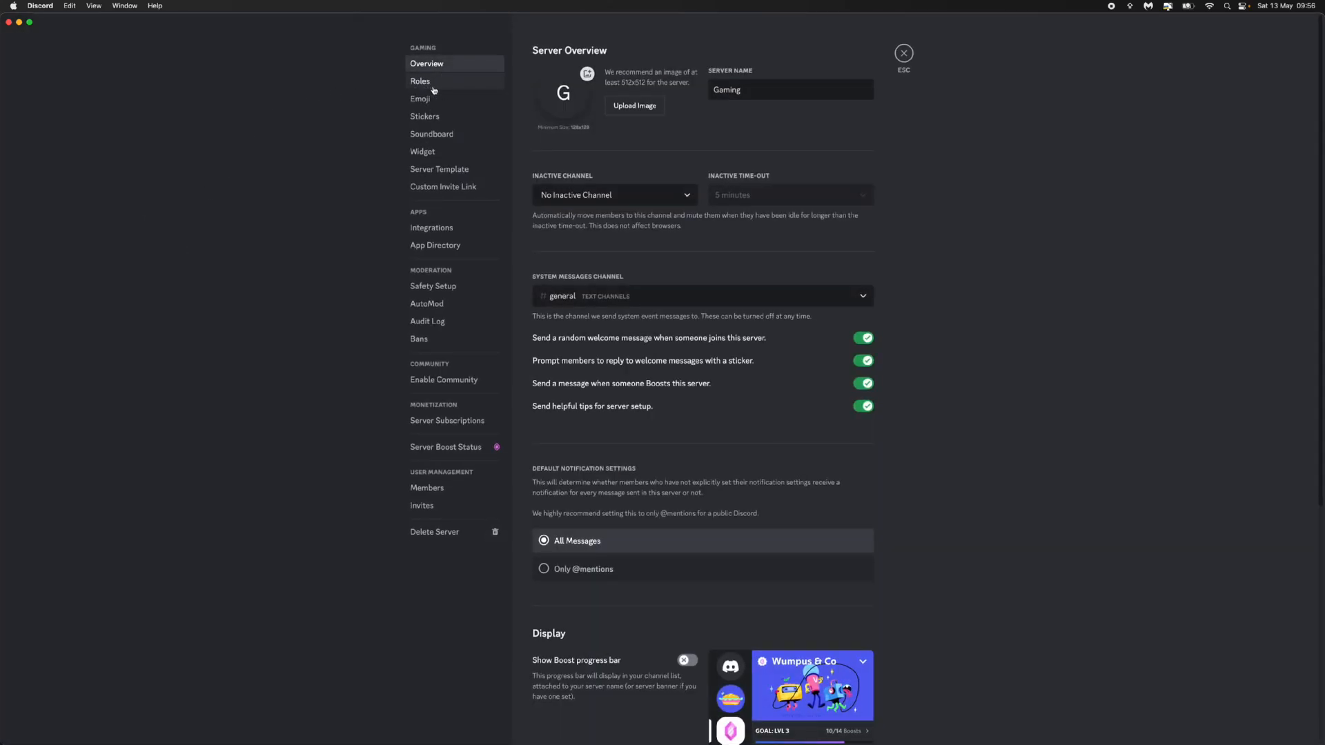
left_click(420, 80)
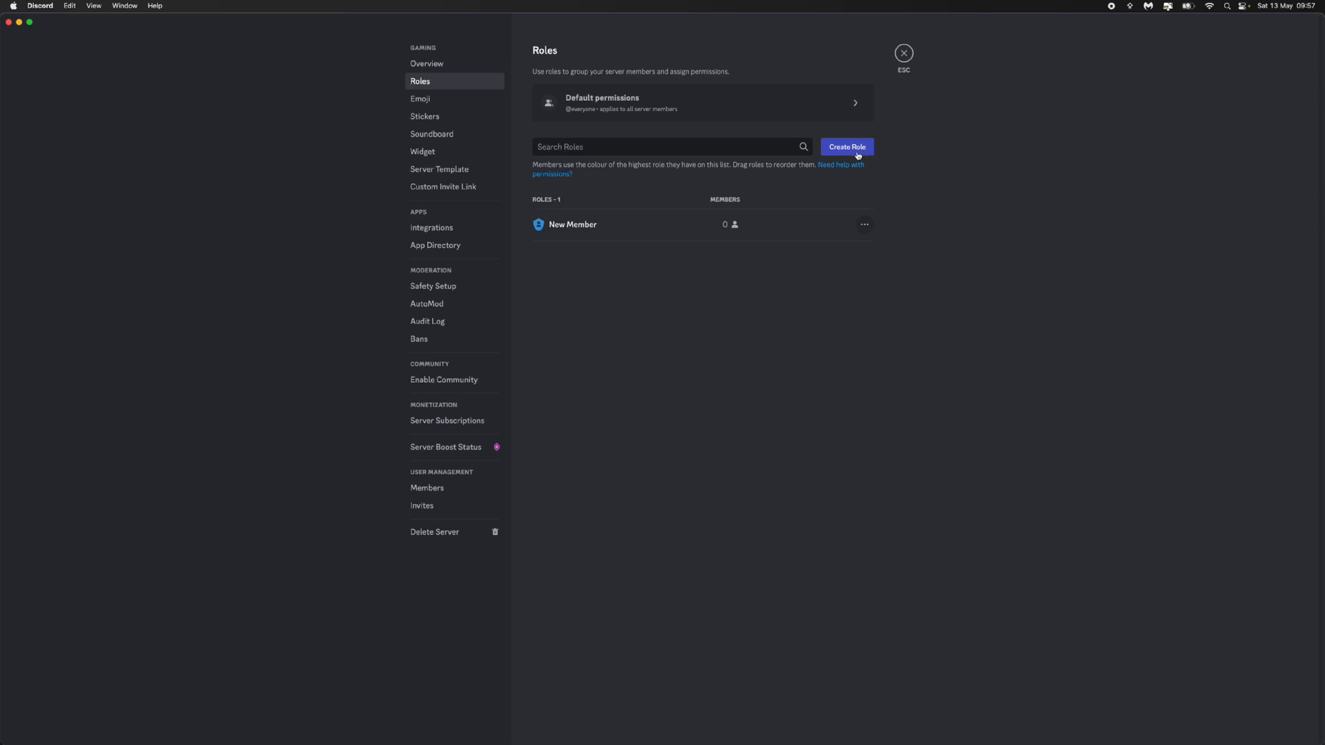
mouse_move(616, 230)
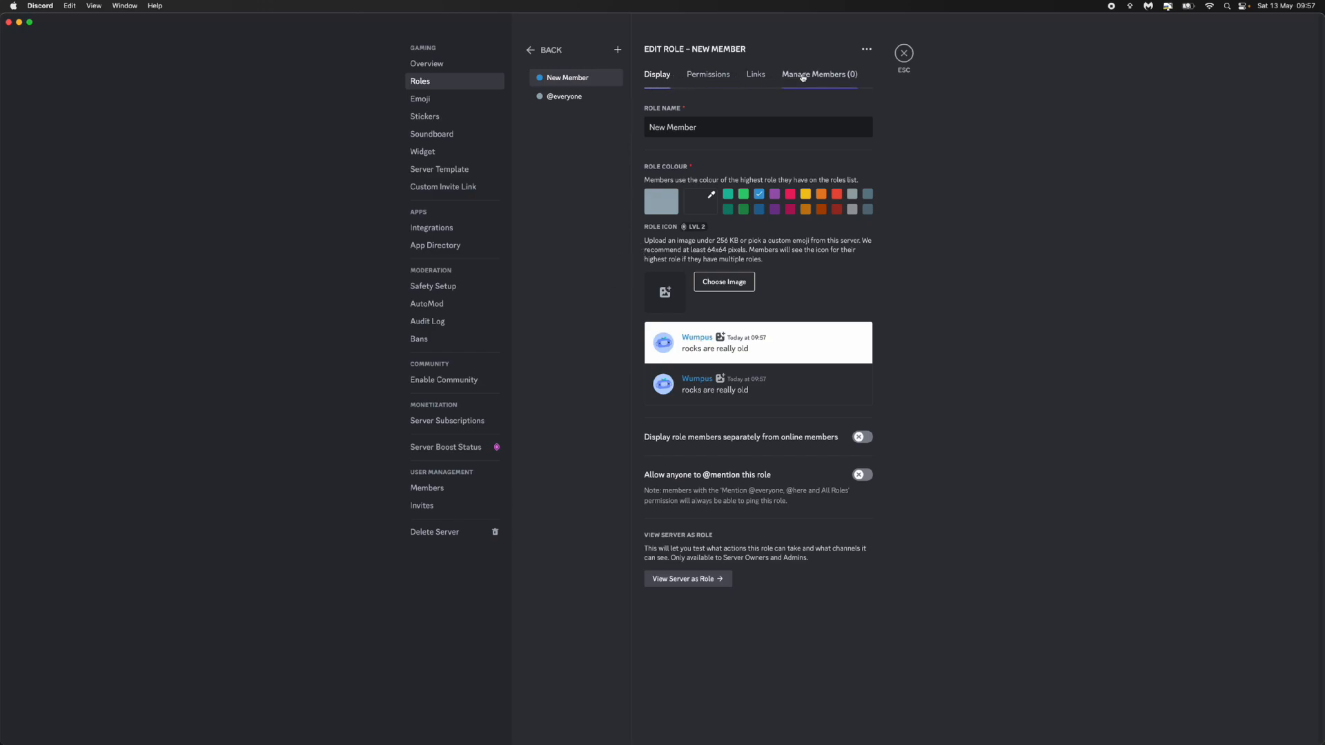
Step: Add 2MINTUTORIALS to the New Member role through Manage Members
left_click(817, 74)
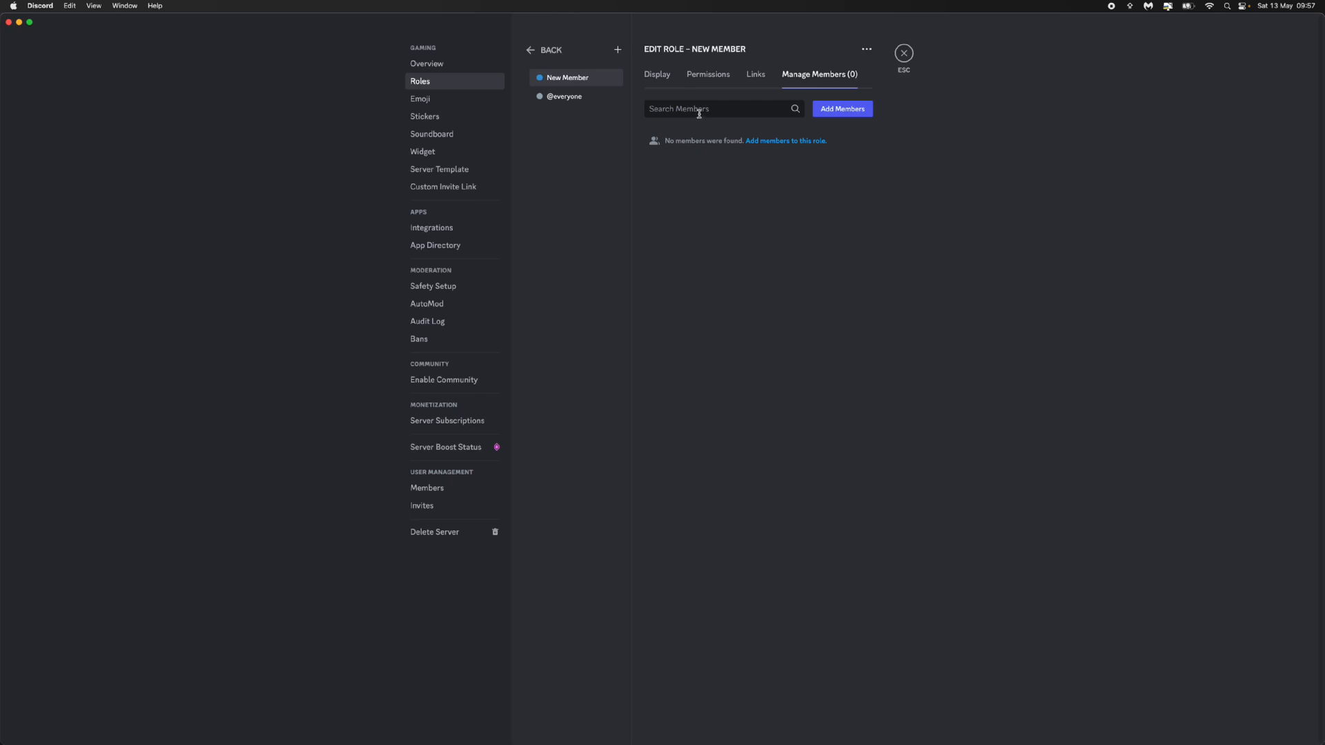
left_click(841, 108)
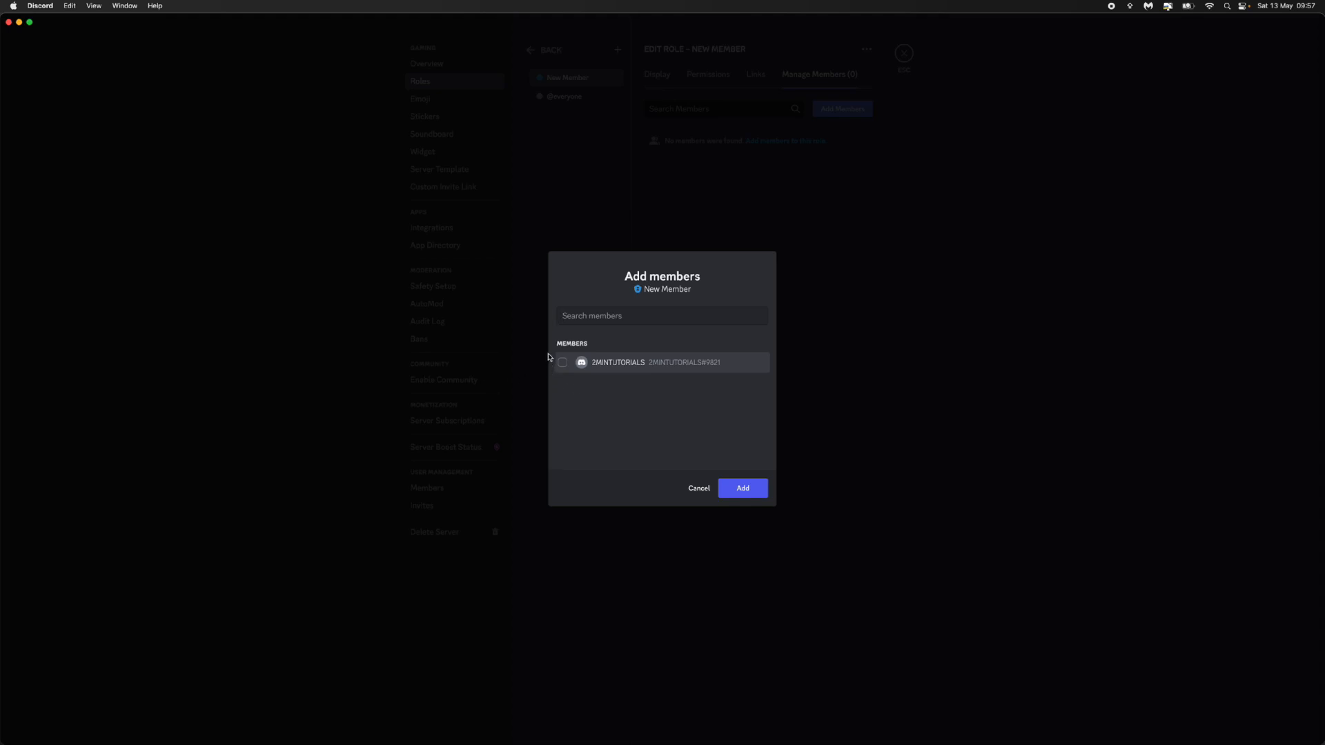
mouse_move(567, 381)
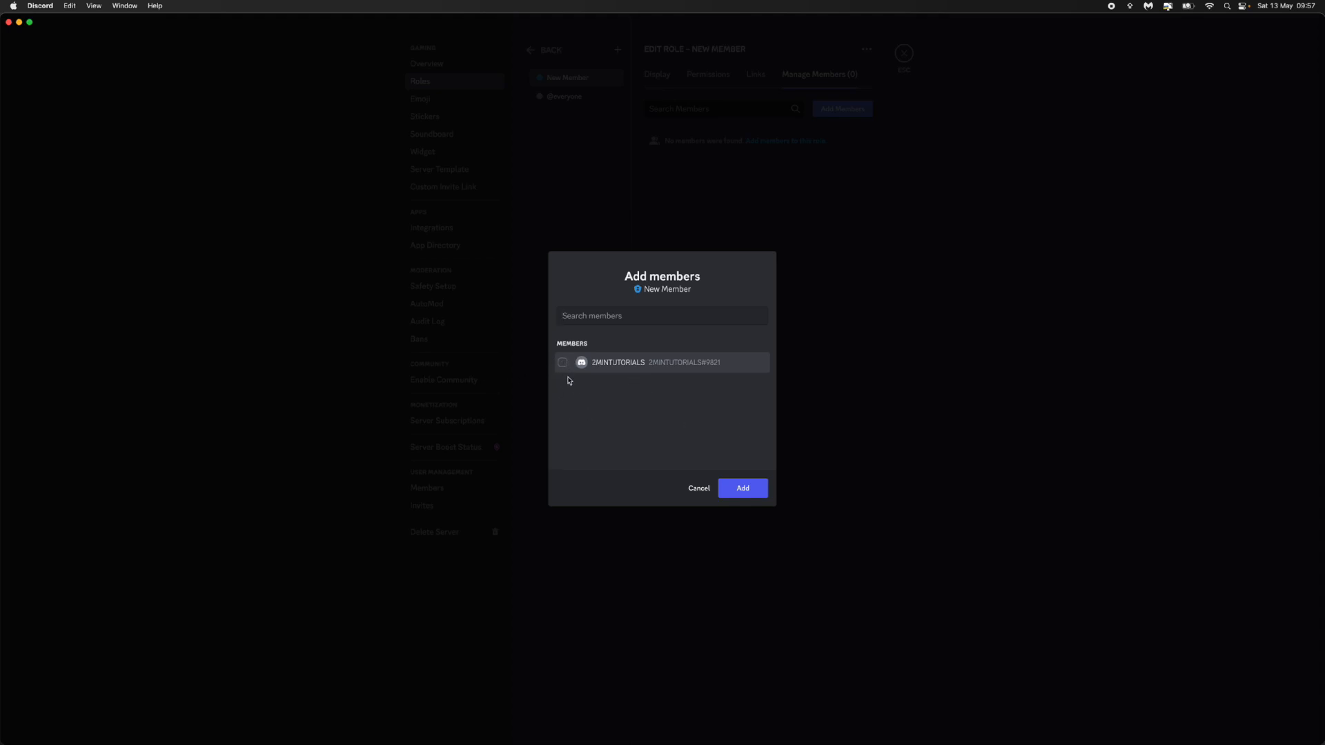
left_click(561, 361)
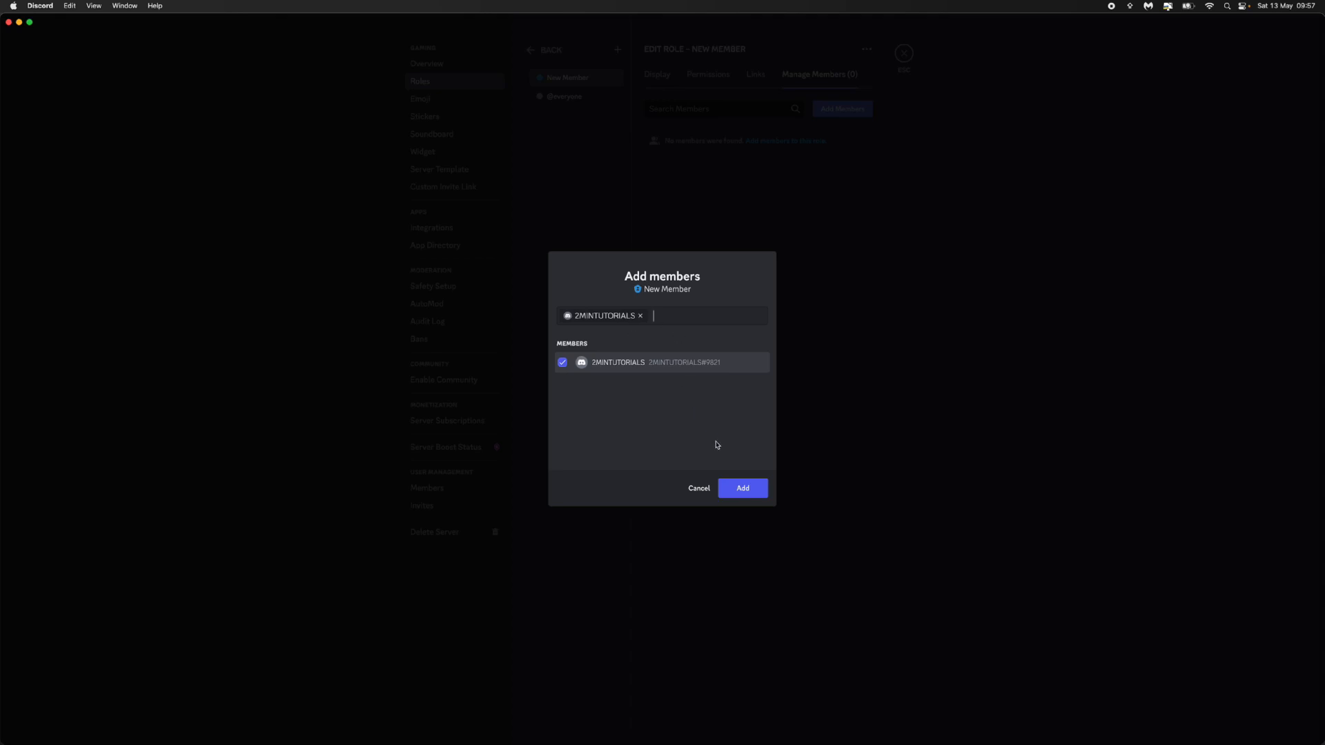
left_click(741, 488)
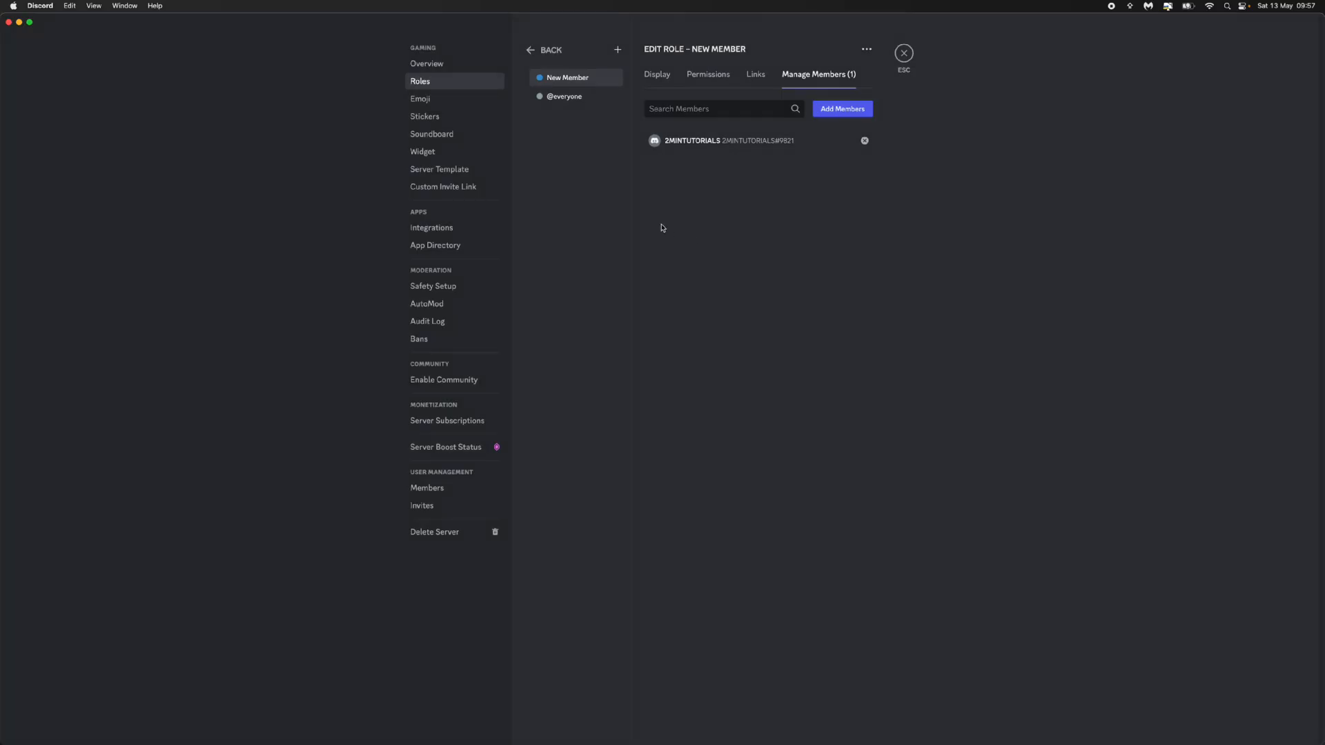
mouse_move(728, 148)
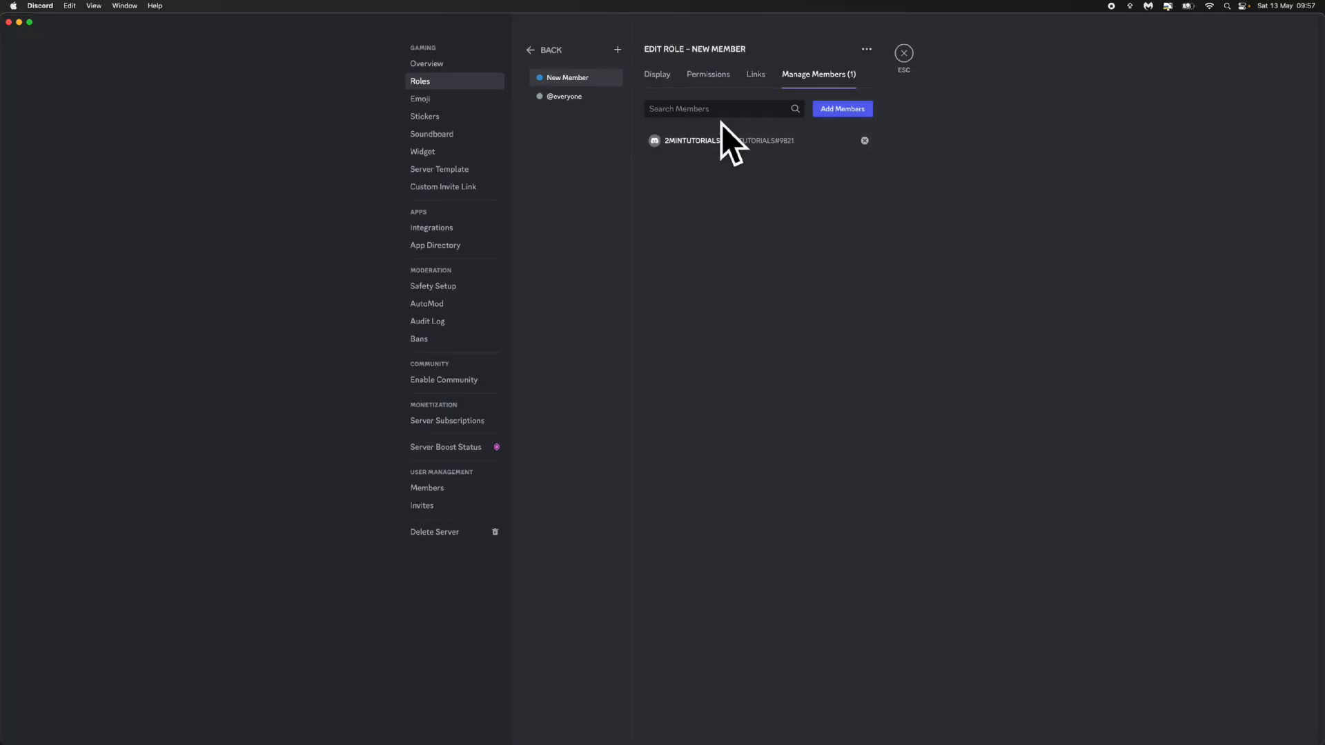
mouse_move(584, 238)
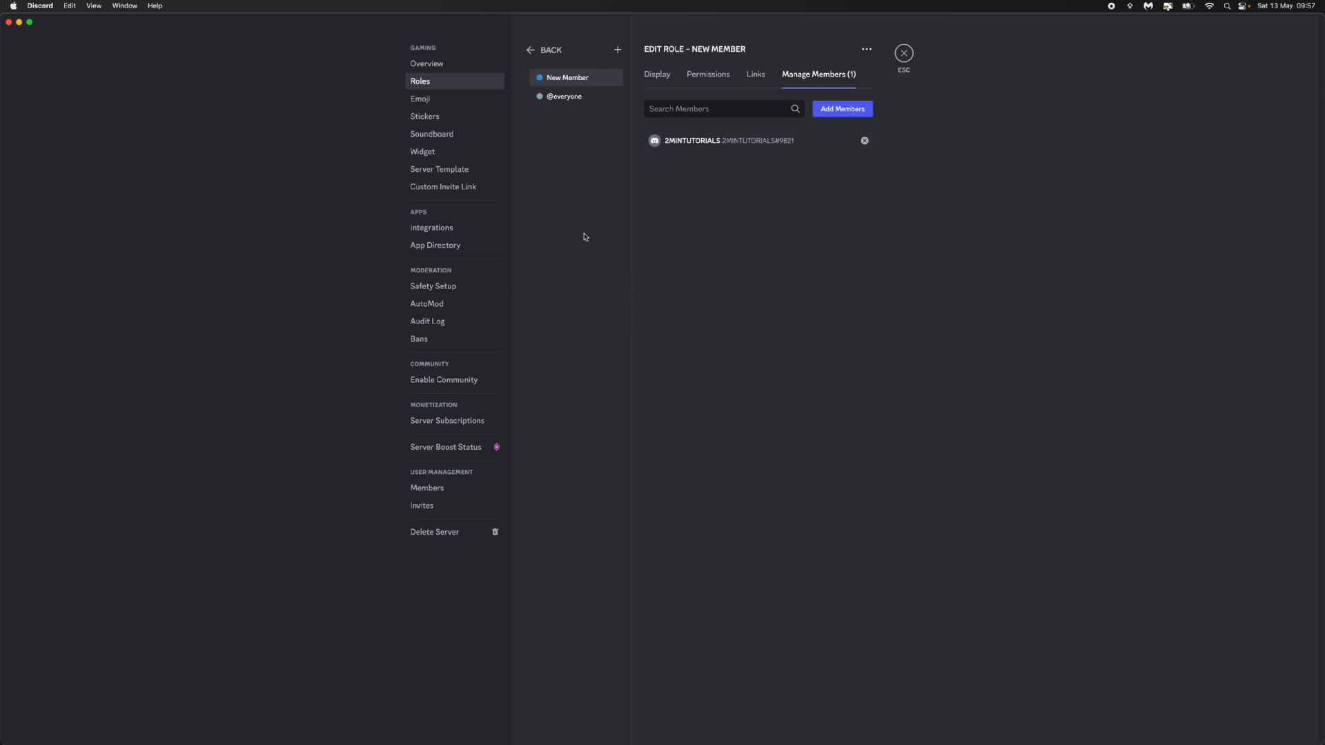